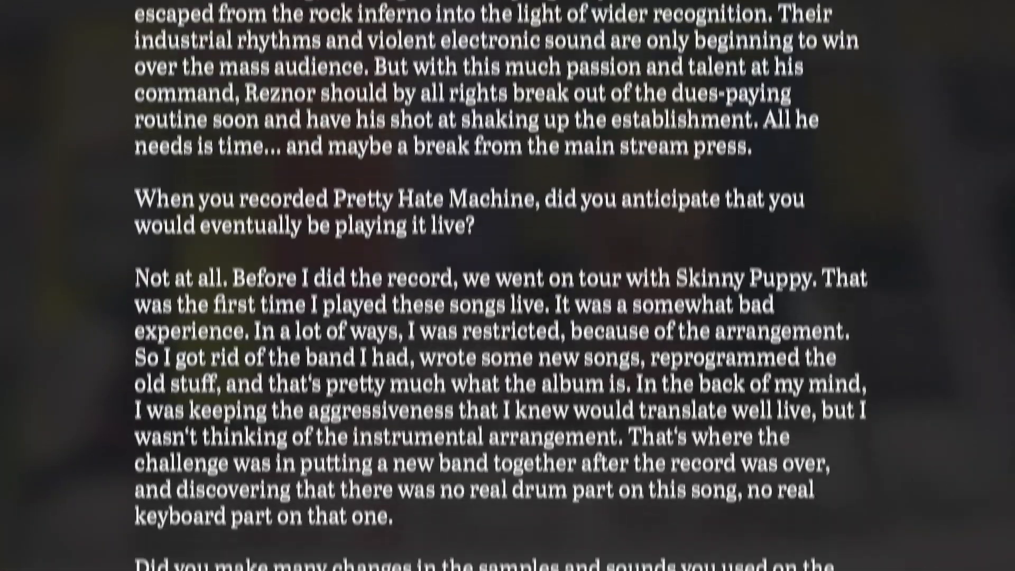
- Add the Pedal distortion to the track in Distort mode with Gain at 33 %
{"action": "scroll", "scroll_direction": "down", "scroll_amount": 3}
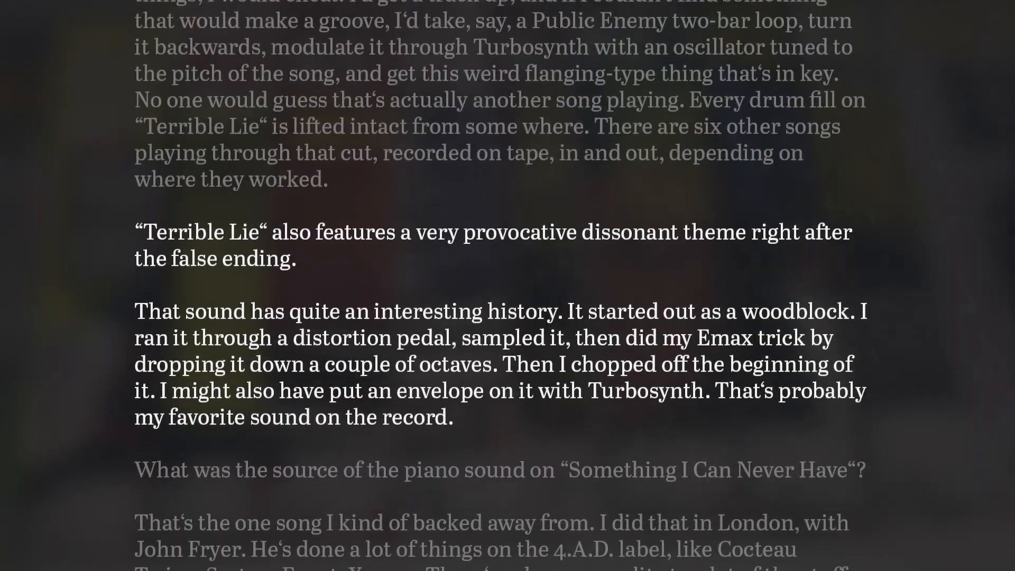
{"action": "scroll", "scroll_direction": "down", "scroll_amount": 3}
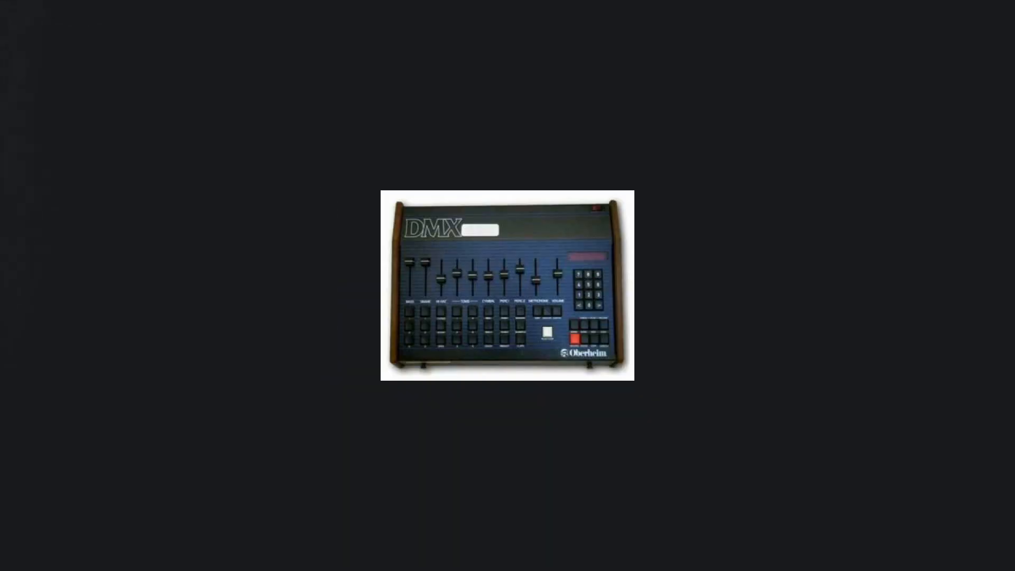
{"action": "scroll", "scroll_direction": "down", "scroll_amount": 3}
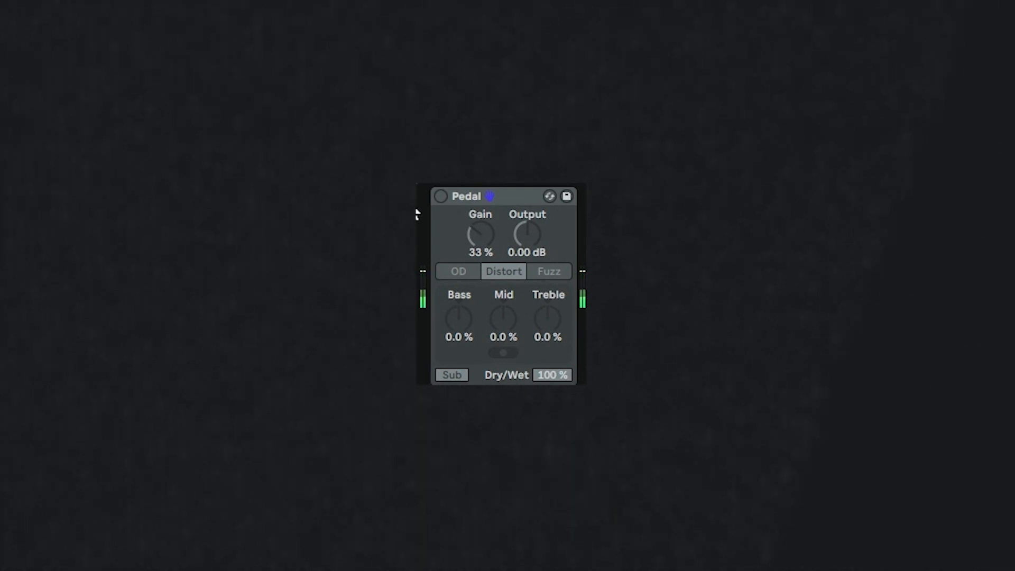
{"action": "left_click", "coordinate": [440, 196]}
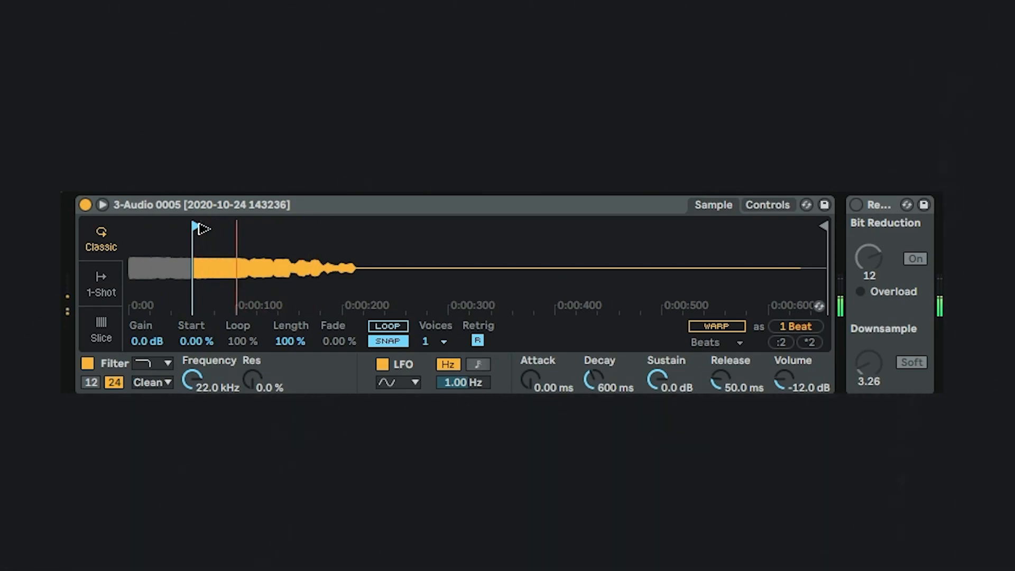
- Switch on the Redux bitcrush after Simpler, keeping Bit Reduction 12 and Downsample 3.26
{"action": "left_click", "coordinate": [855, 204]}
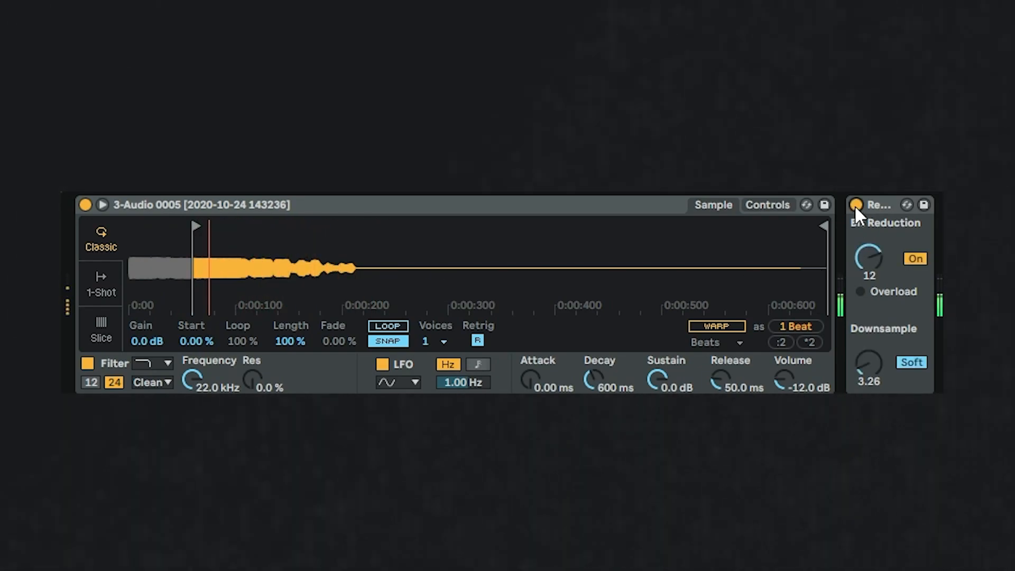